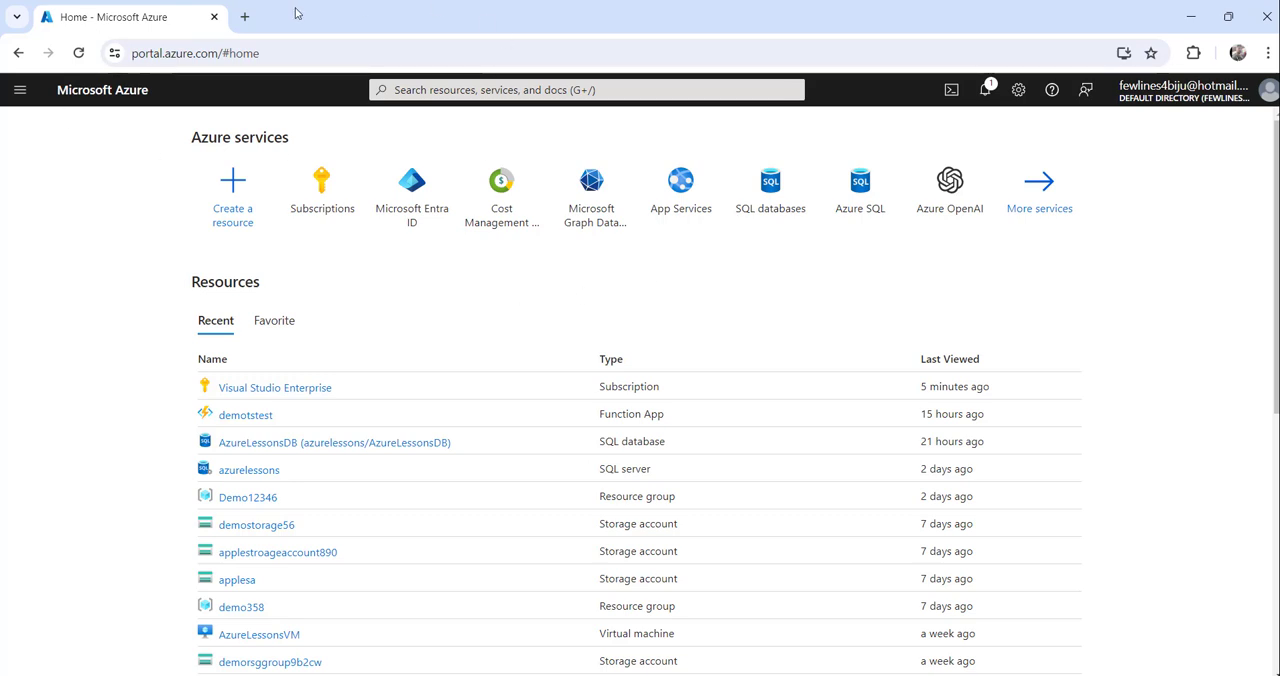
mouse_move(1140, 207)
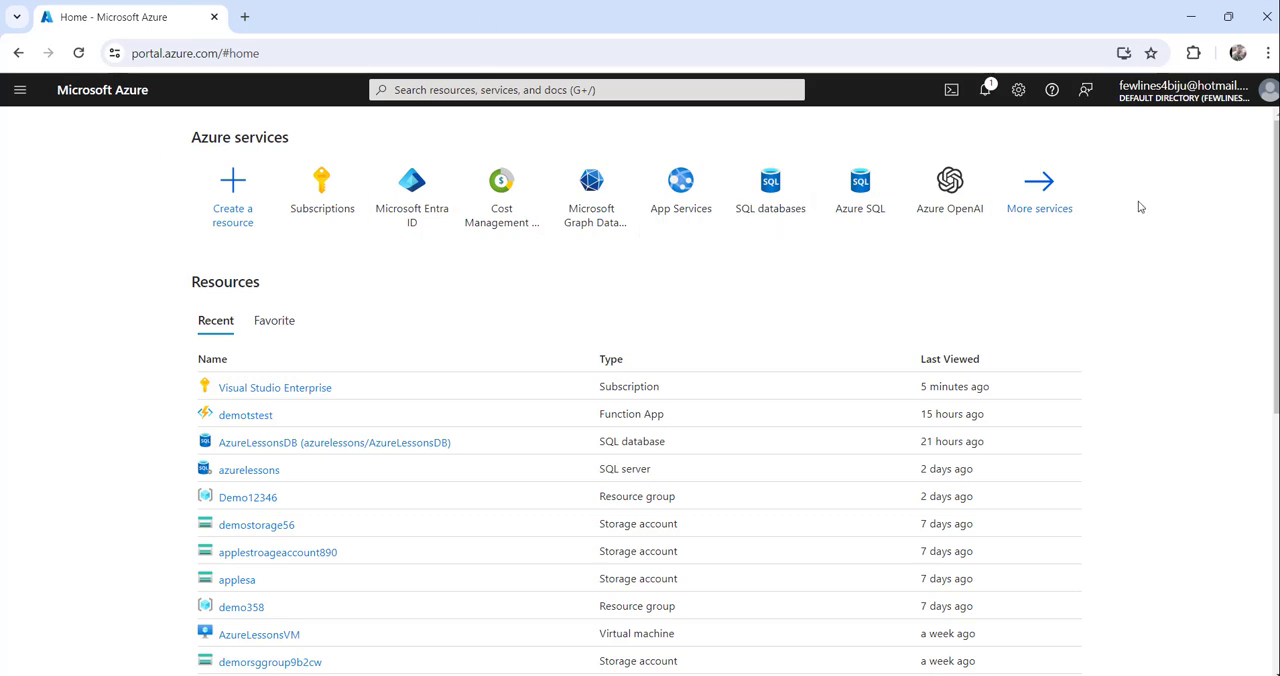
mouse_move(449, 118)
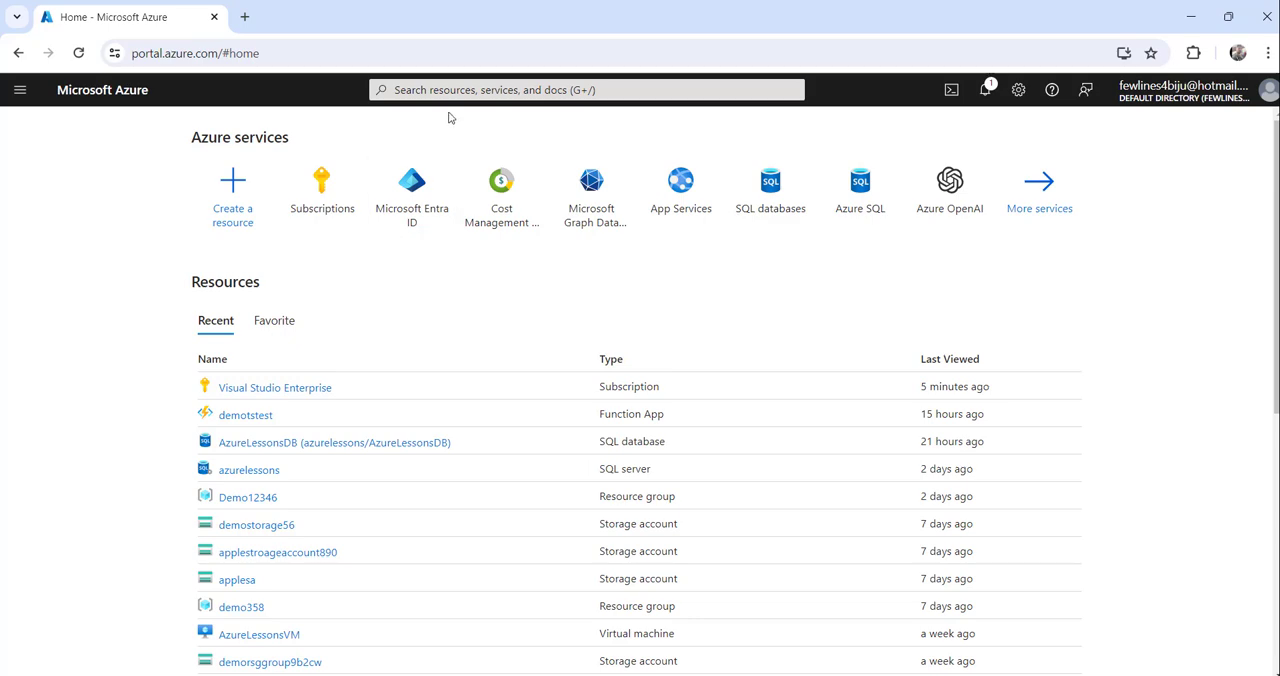
Search 'subs' and open the Visual Studio Enterprise subscription from the Subscriptions list
left_click(586, 89)
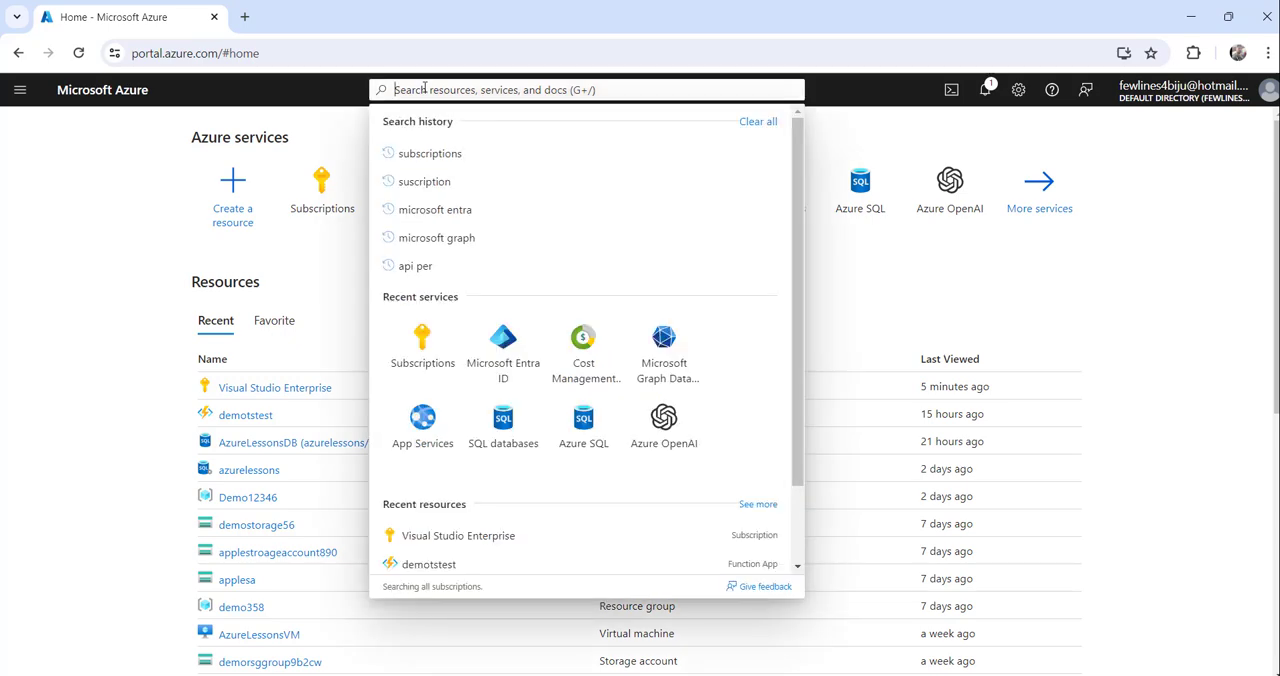
type("subscriptions")
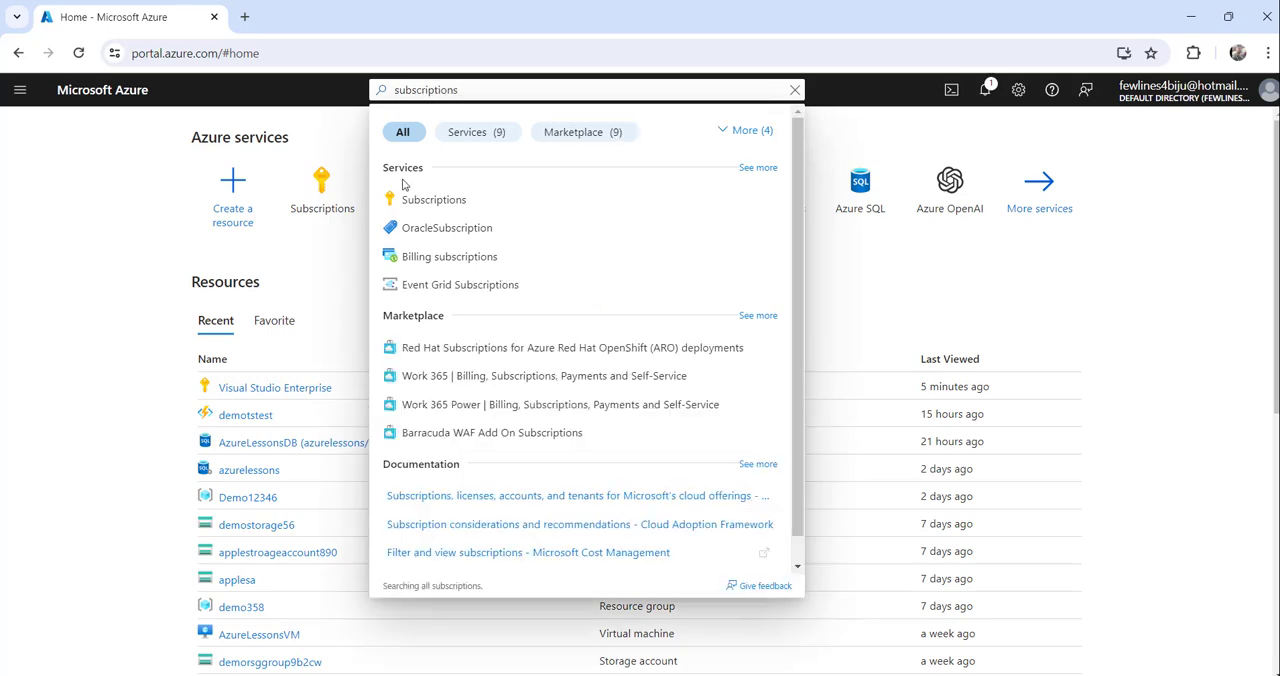
left_click(433, 199)
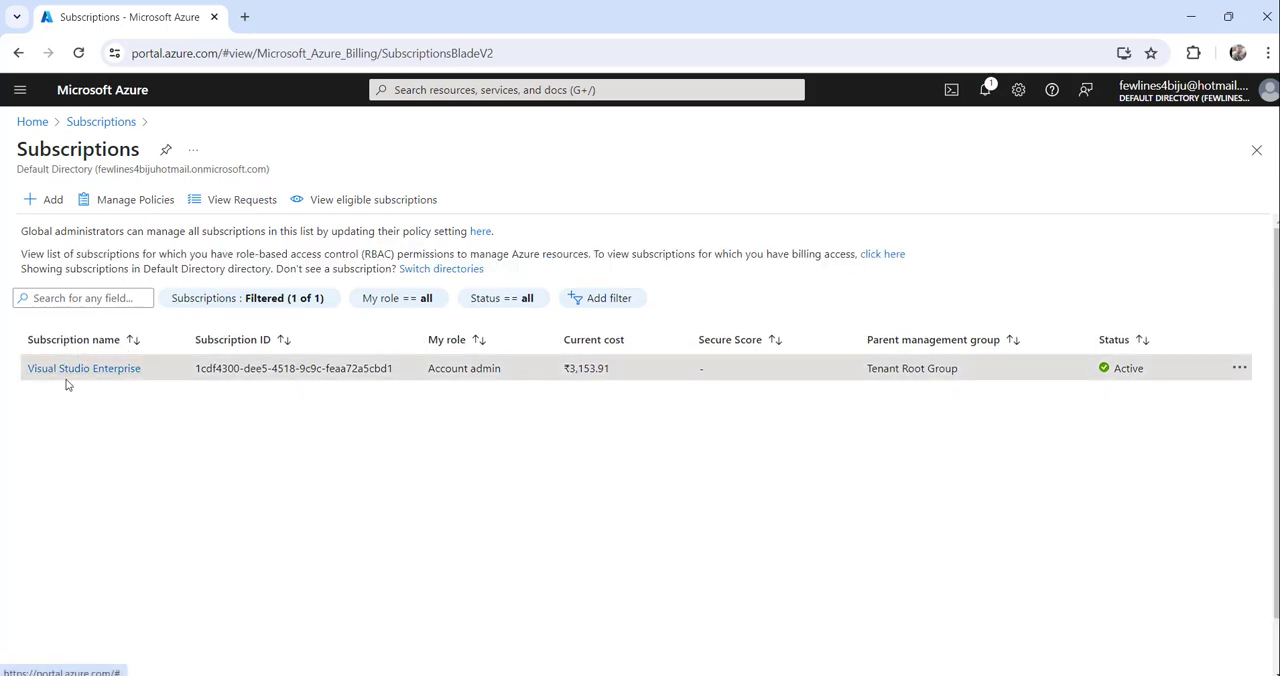
left_click(84, 368)
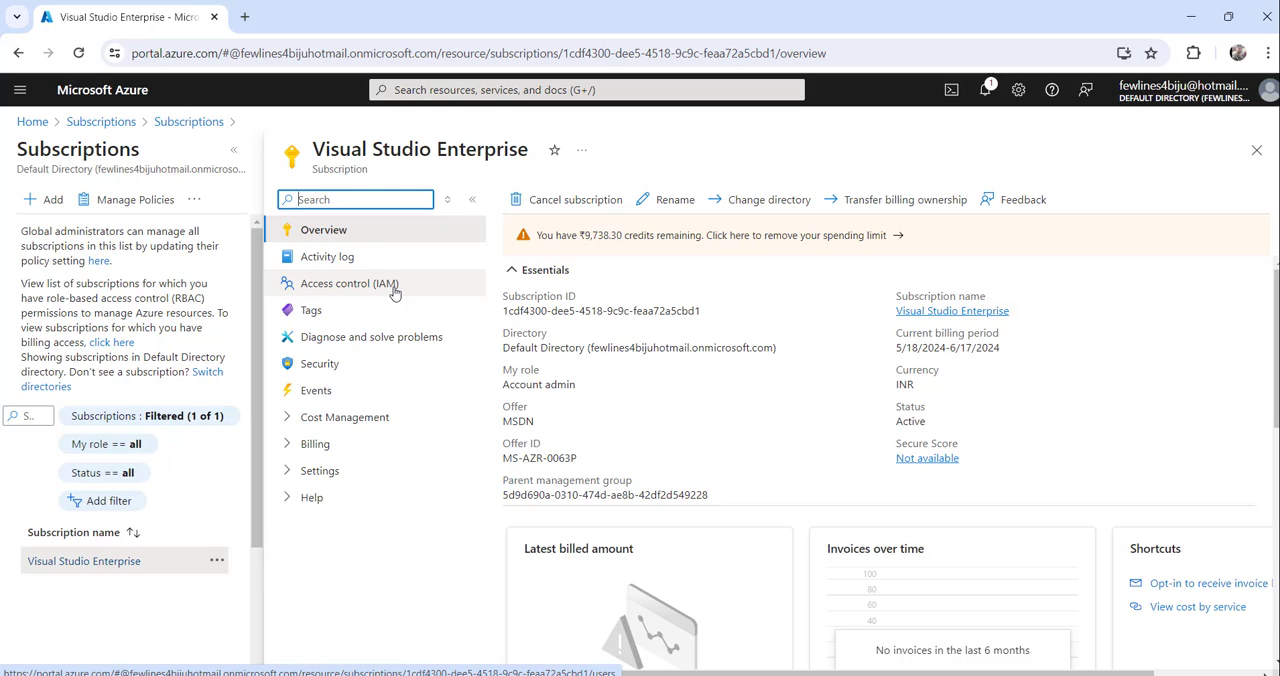
Open Access control (IAM) for the subscription and choose Add role assignment
left_click(349, 283)
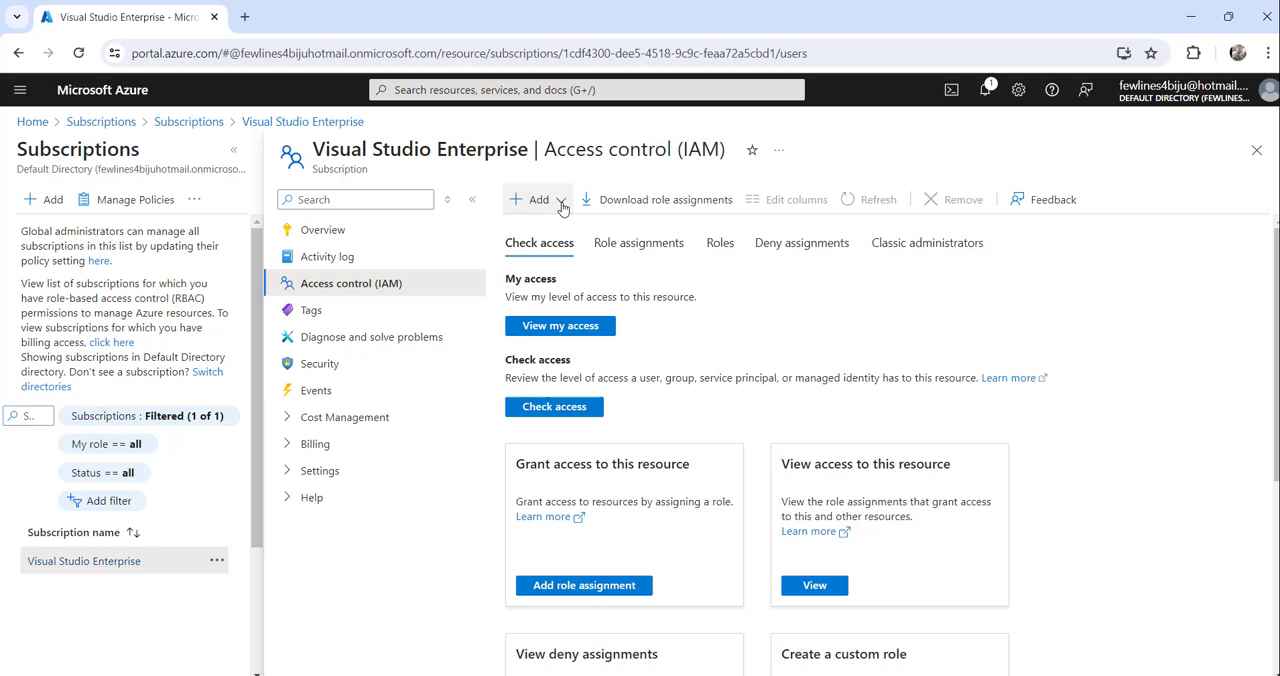
left_click(538, 199)
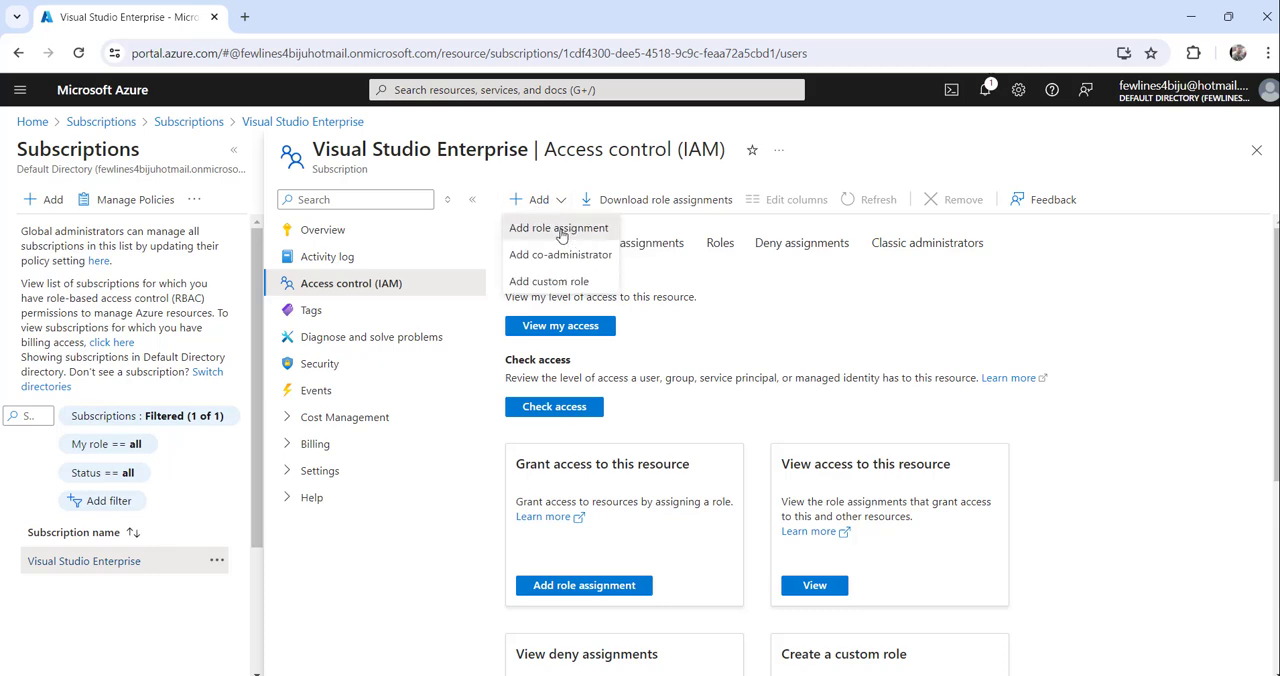
left_click(558, 228)
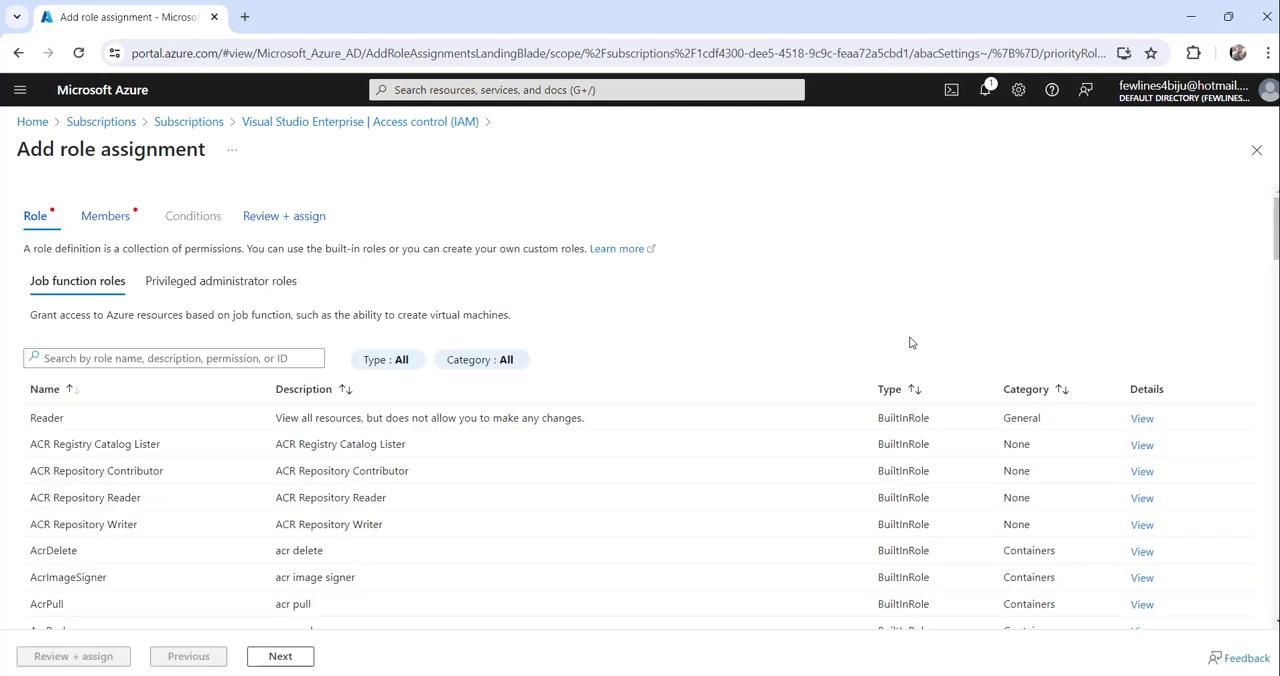
Filter the Privileged administrator roles by 'cont' to find Contributor
left_click(173, 358)
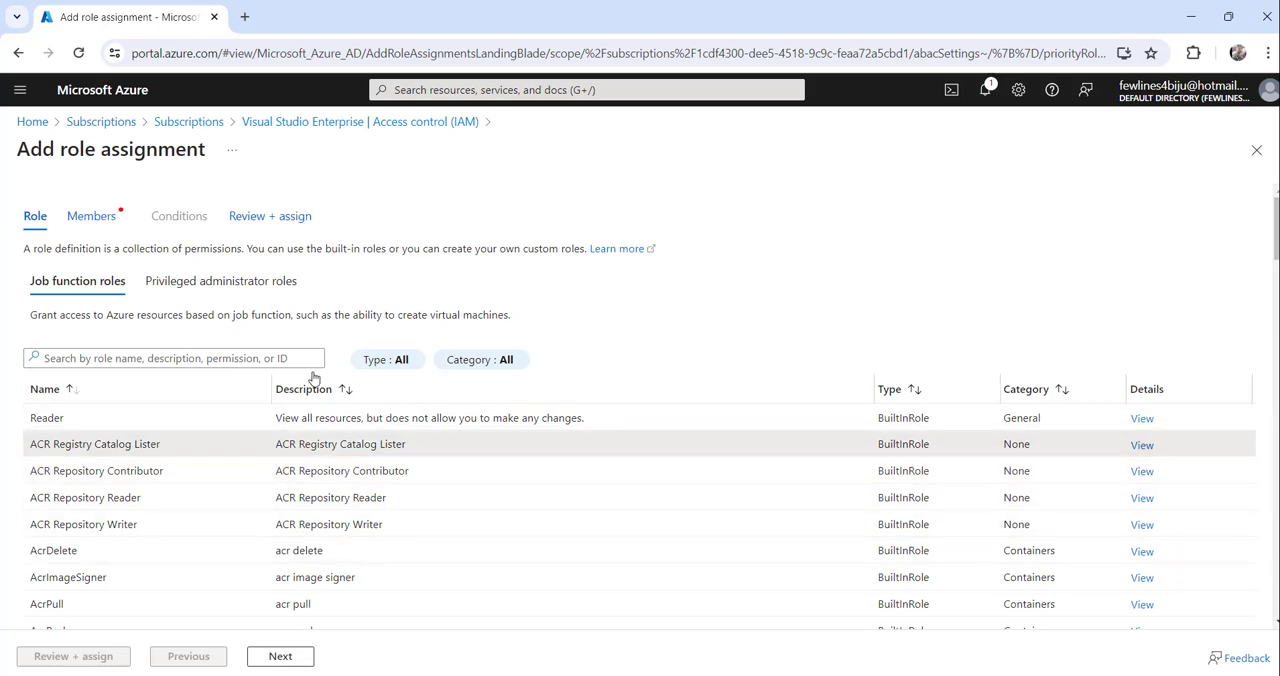
mouse_move(183, 287)
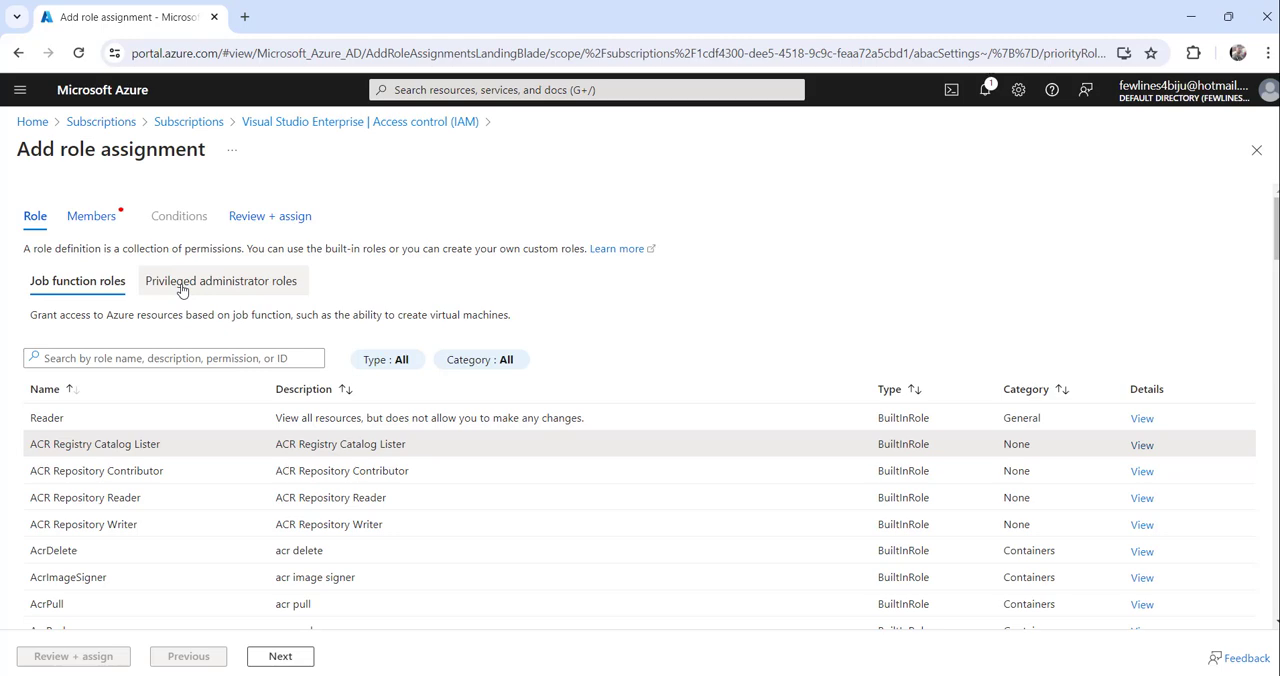
mouse_move(190, 287)
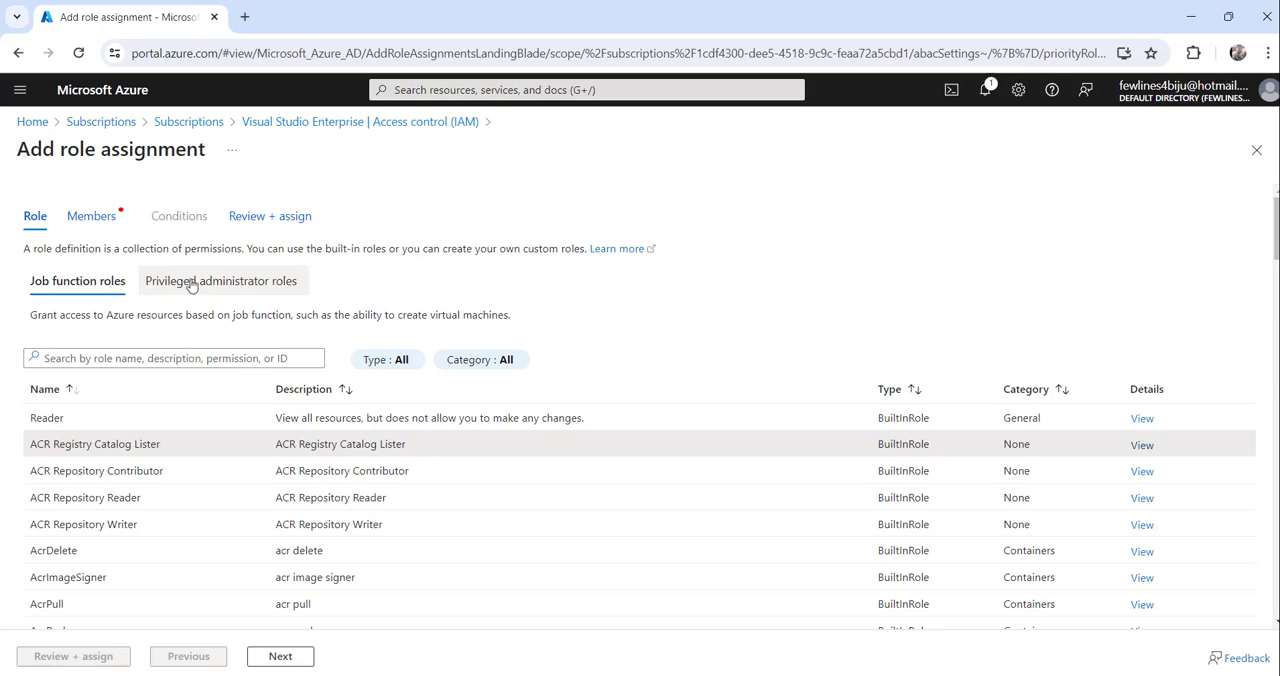
left_click(222, 281)
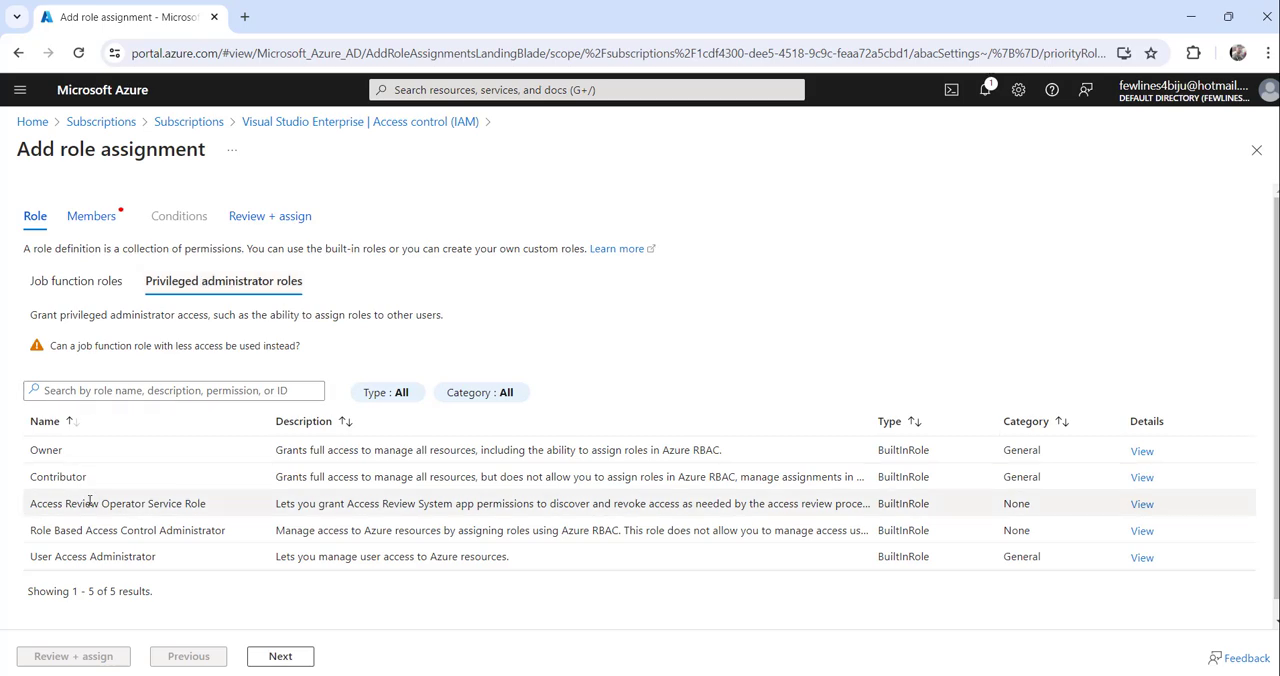
mouse_move(277, 477)
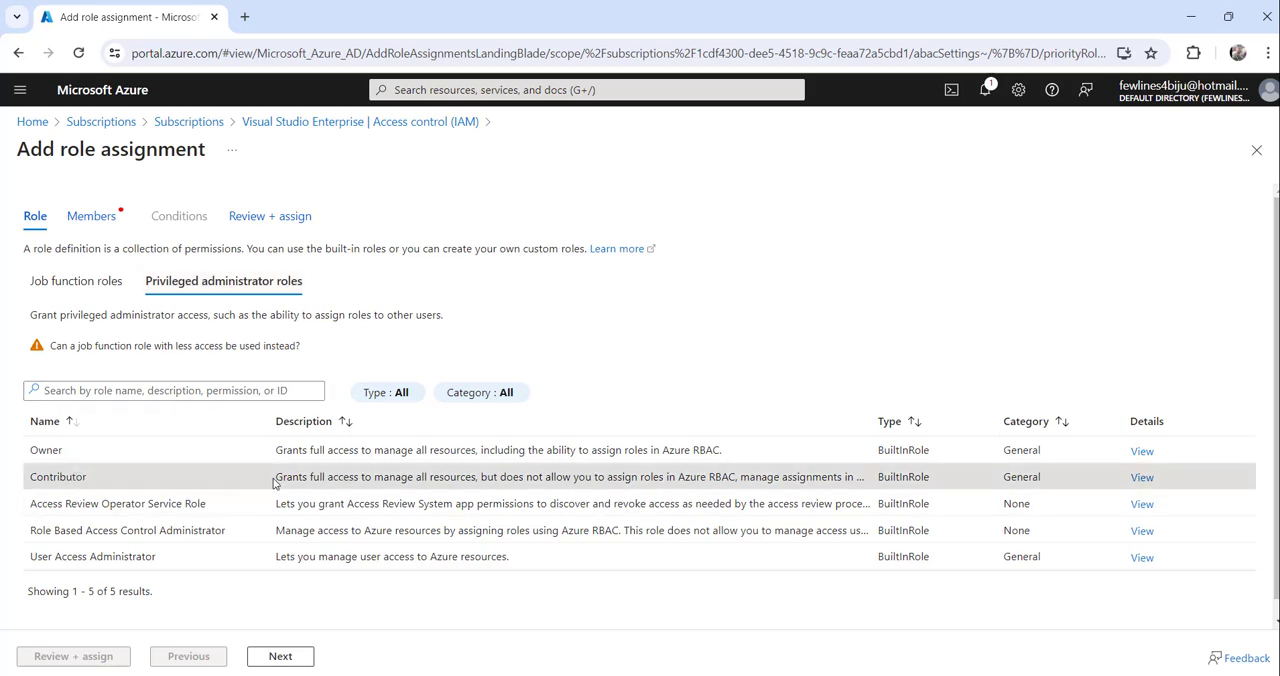
left_click(173, 390)
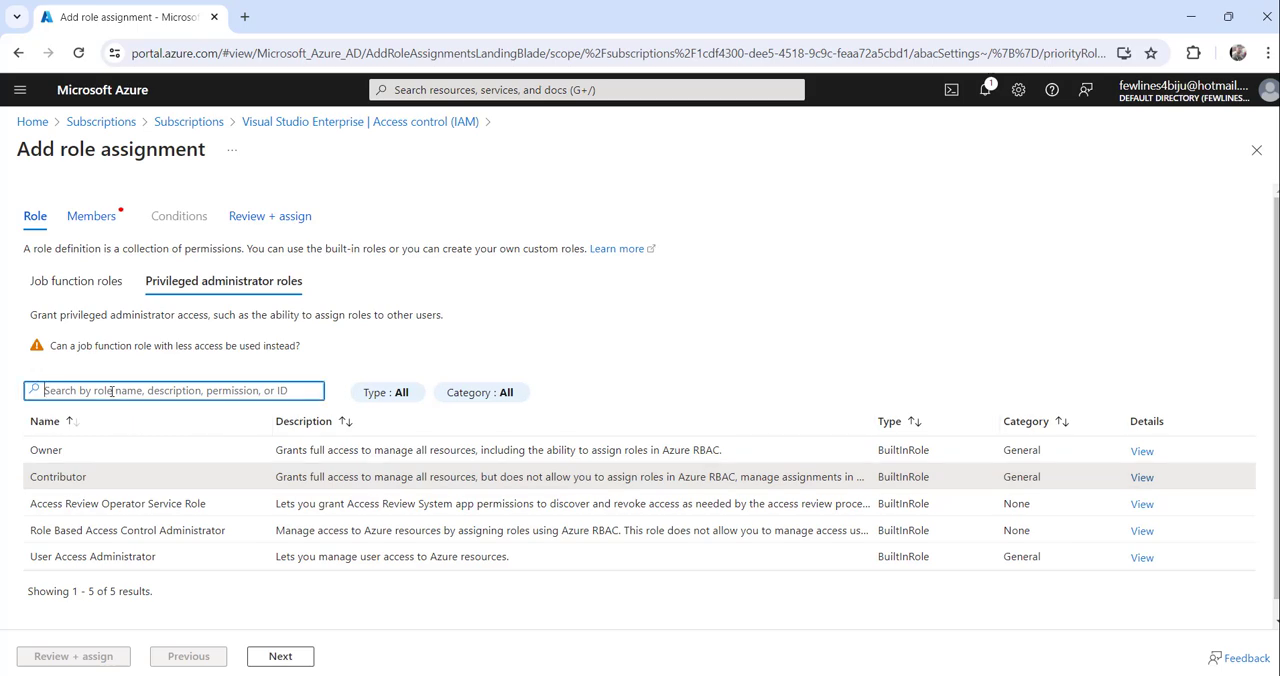
type("cont")
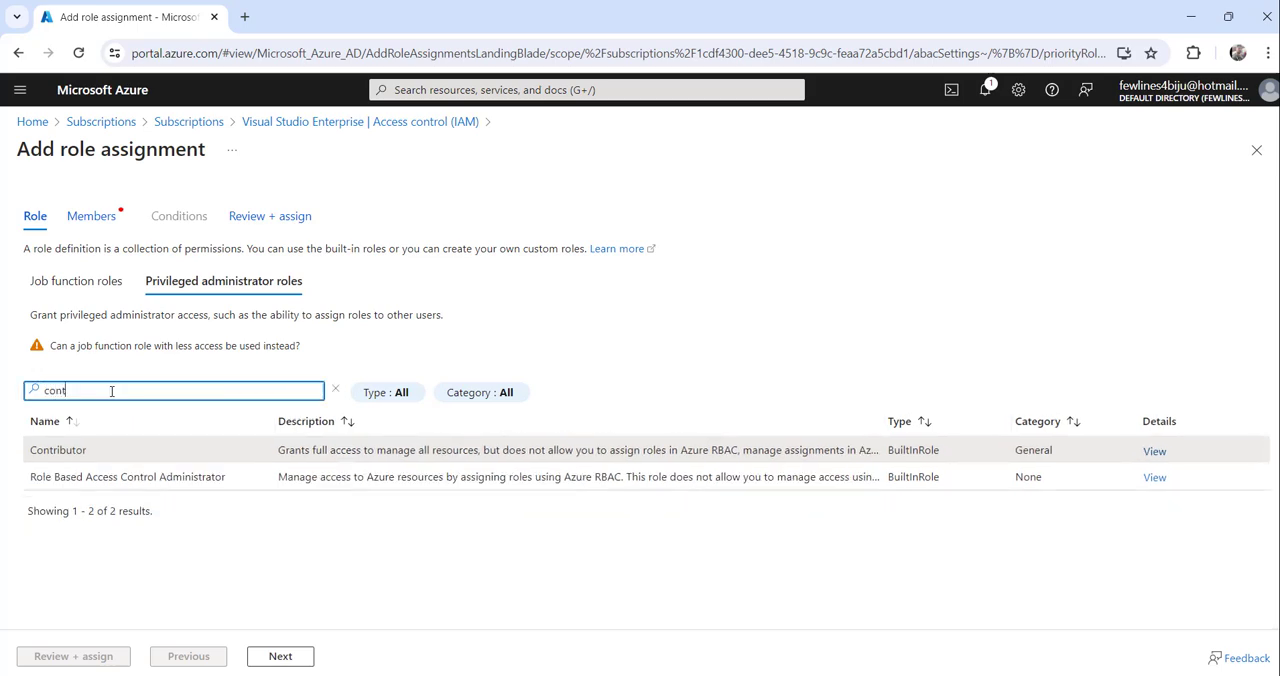
mouse_move(108, 449)
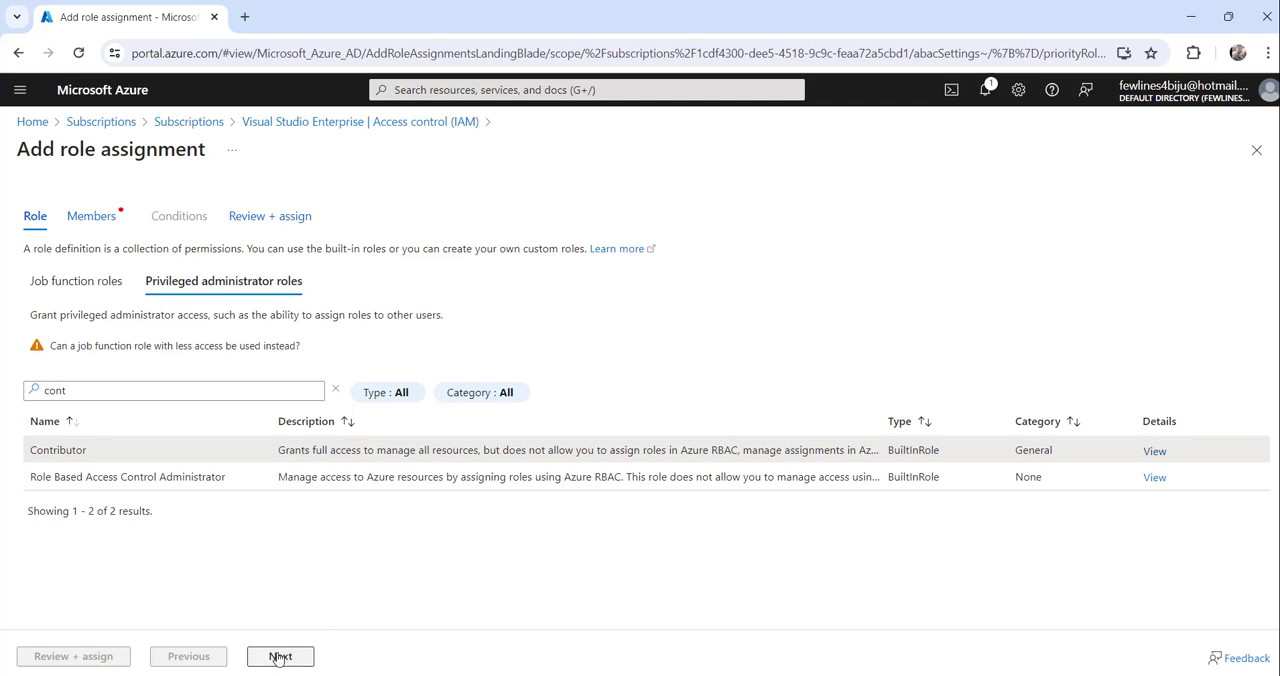
Add Bijay Kumar Sahoo as the selected member for the Contributor role
left_click(280, 656)
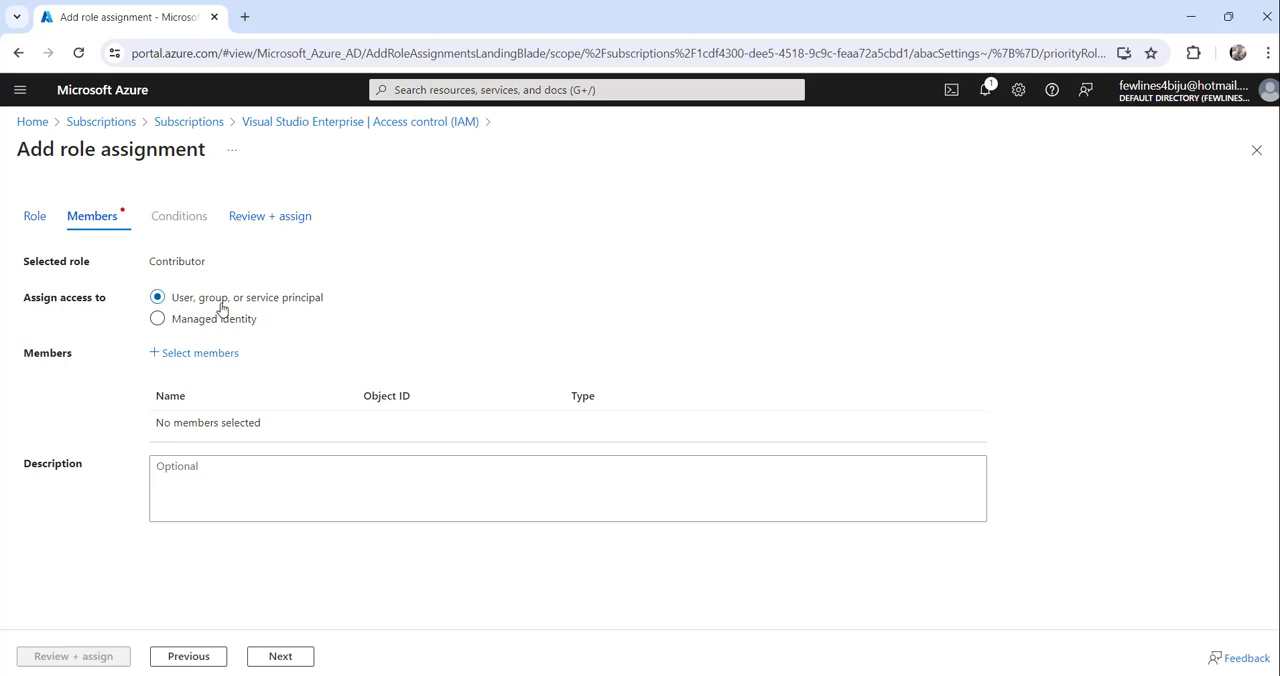
mouse_move(25, 270)
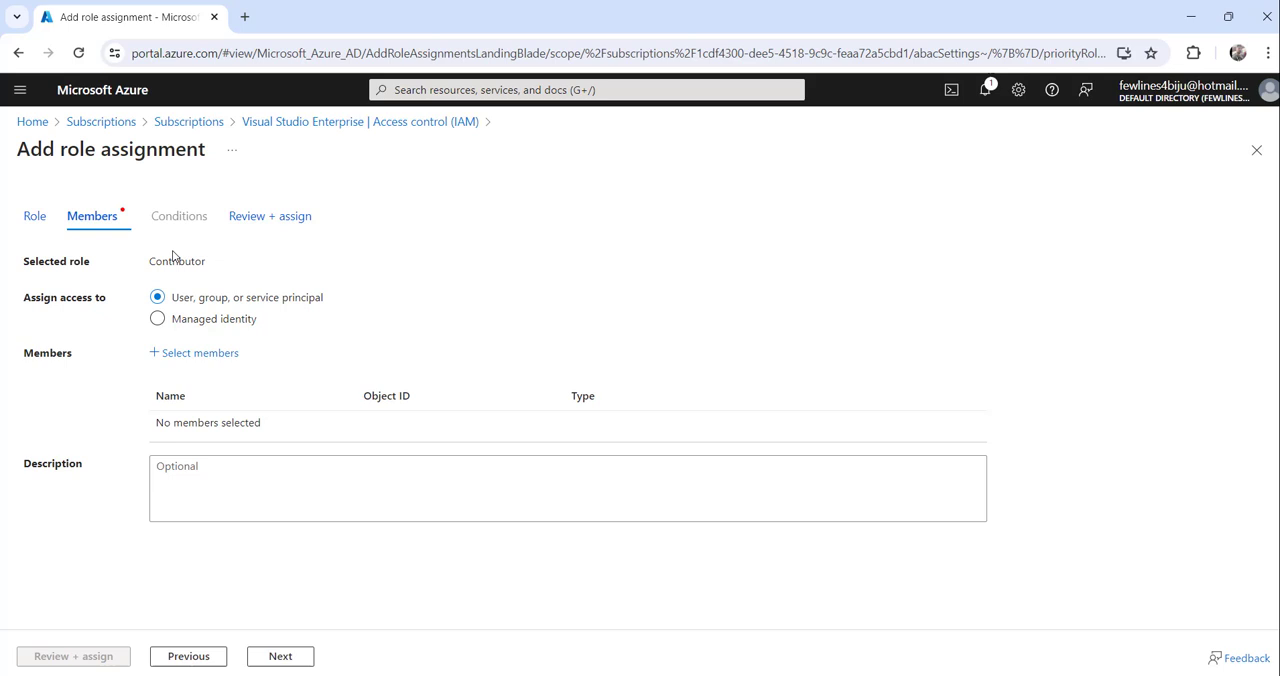
mouse_move(58, 365)
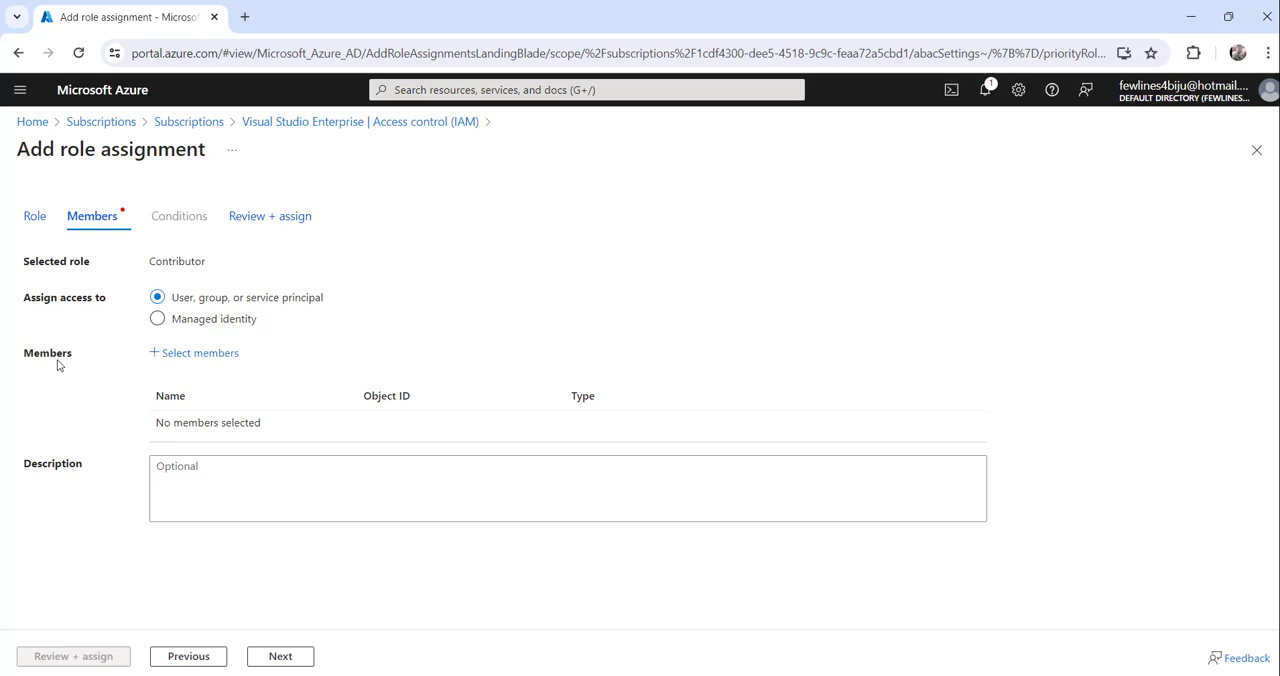
left_click(199, 352)
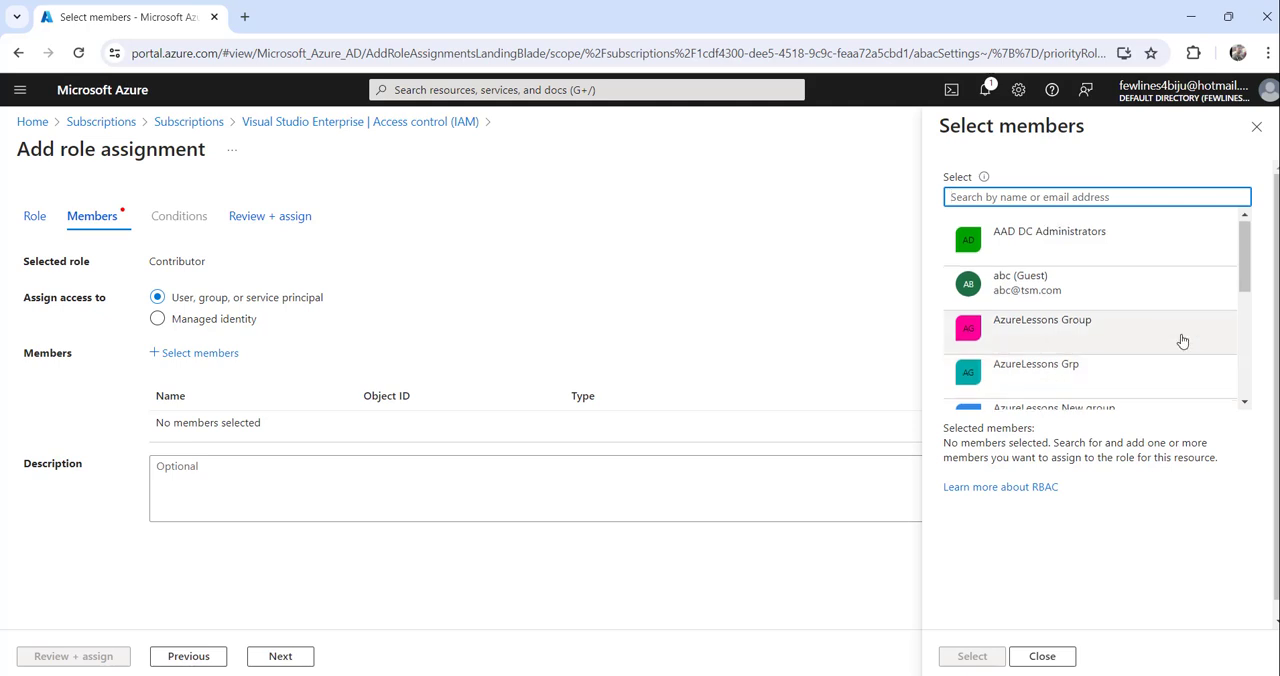
scroll("down", 3)
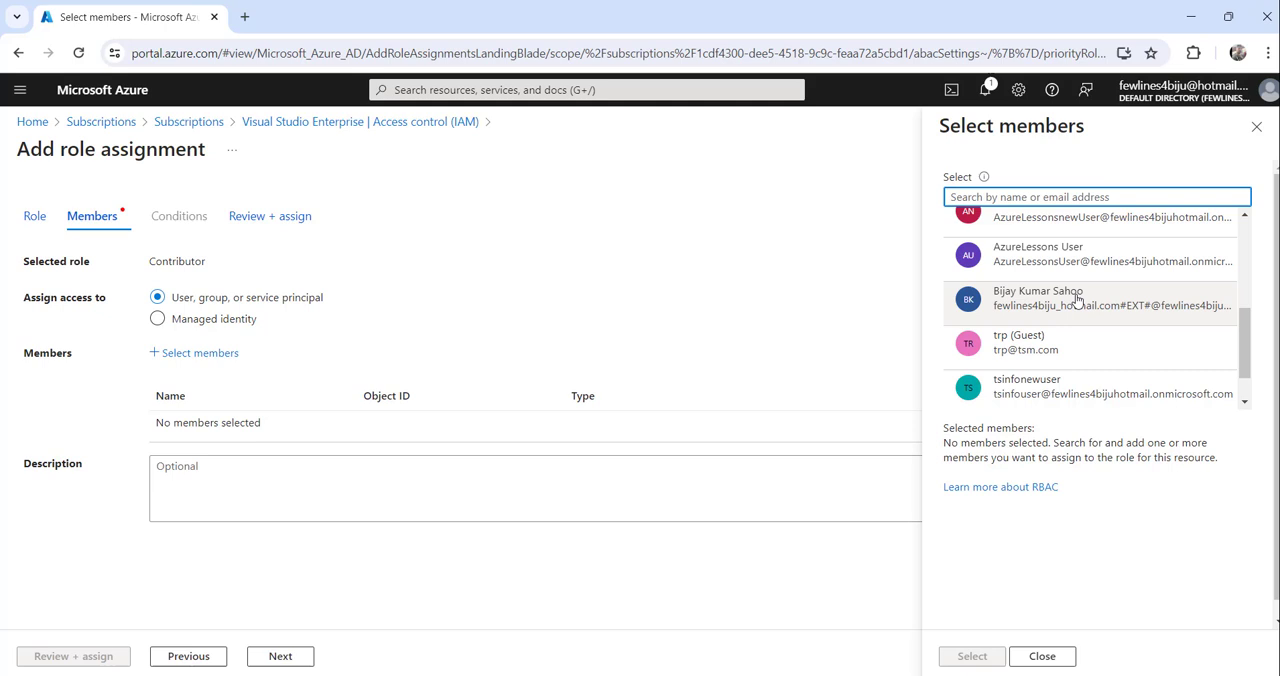
left_click(1090, 298)
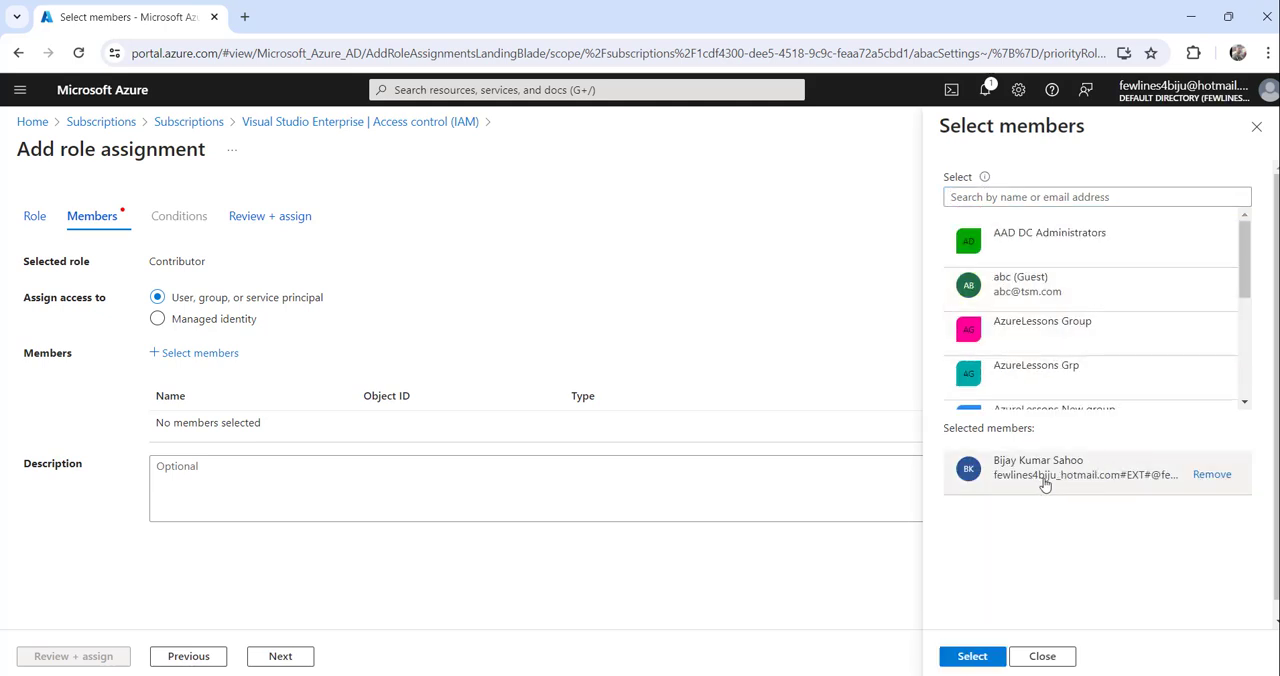
left_click(971, 656)
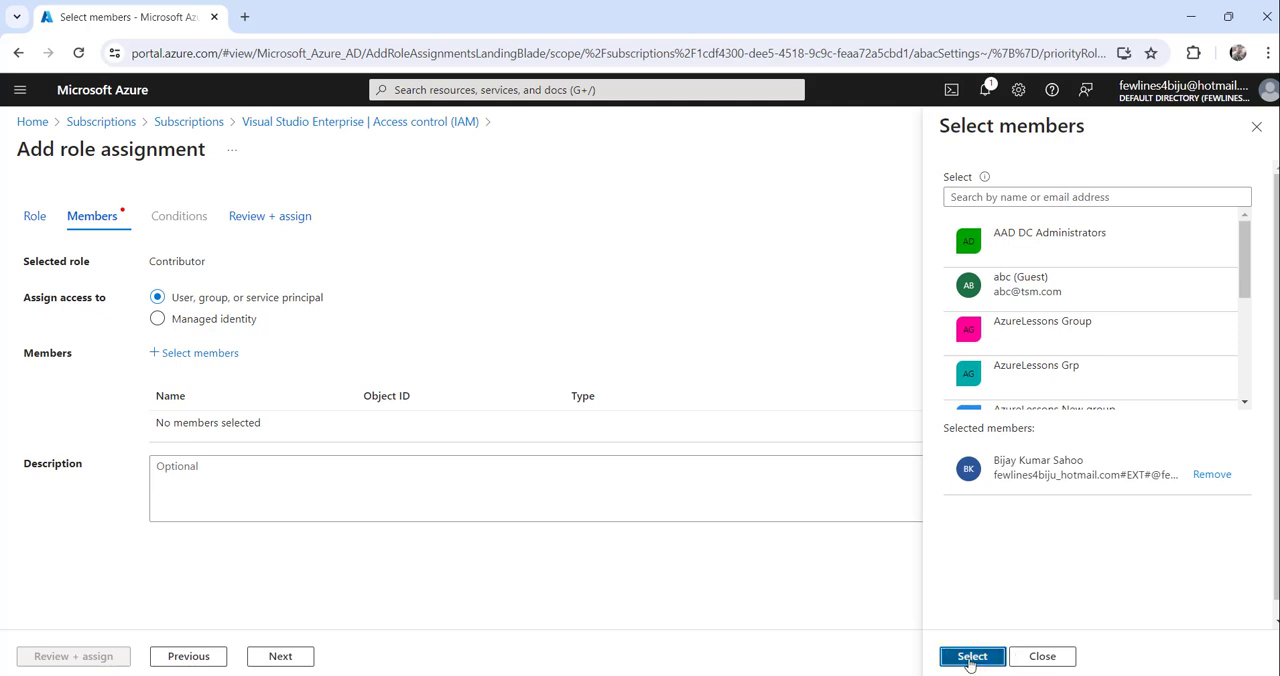
Confirm Bijay Kumar Sahoo as member and submit the Contributor assignment with Review + assign
left_click(971, 656)
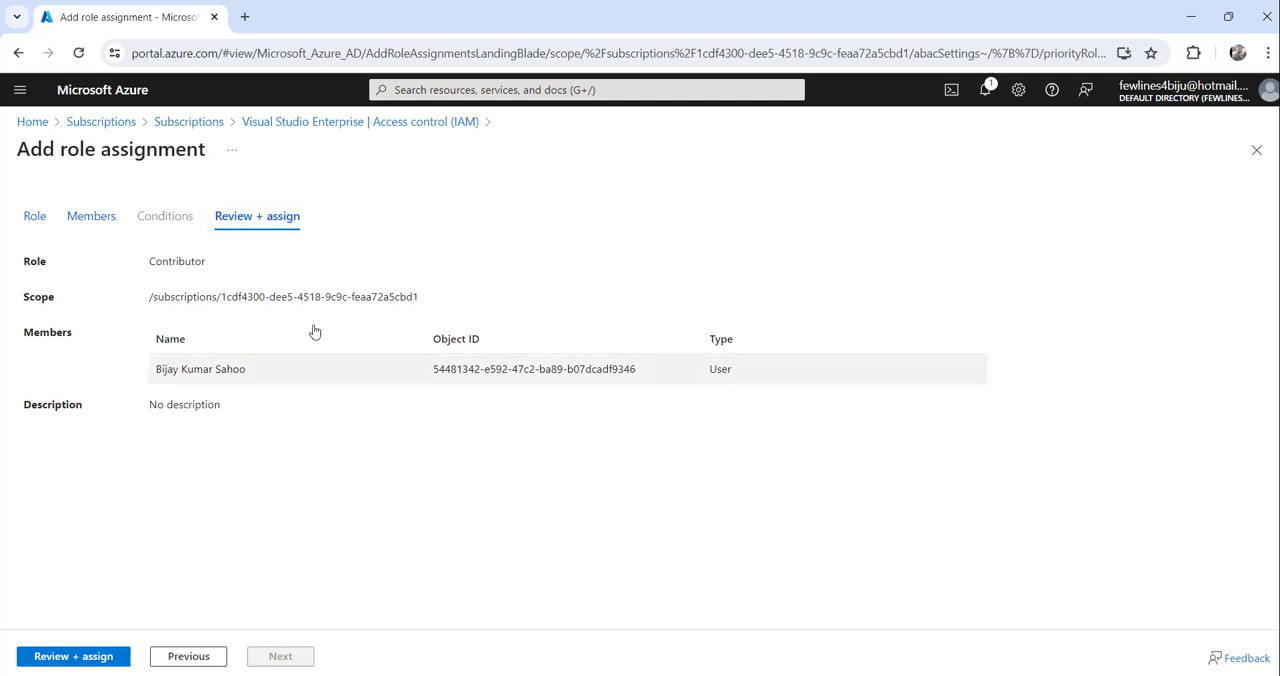
mouse_move(265, 423)
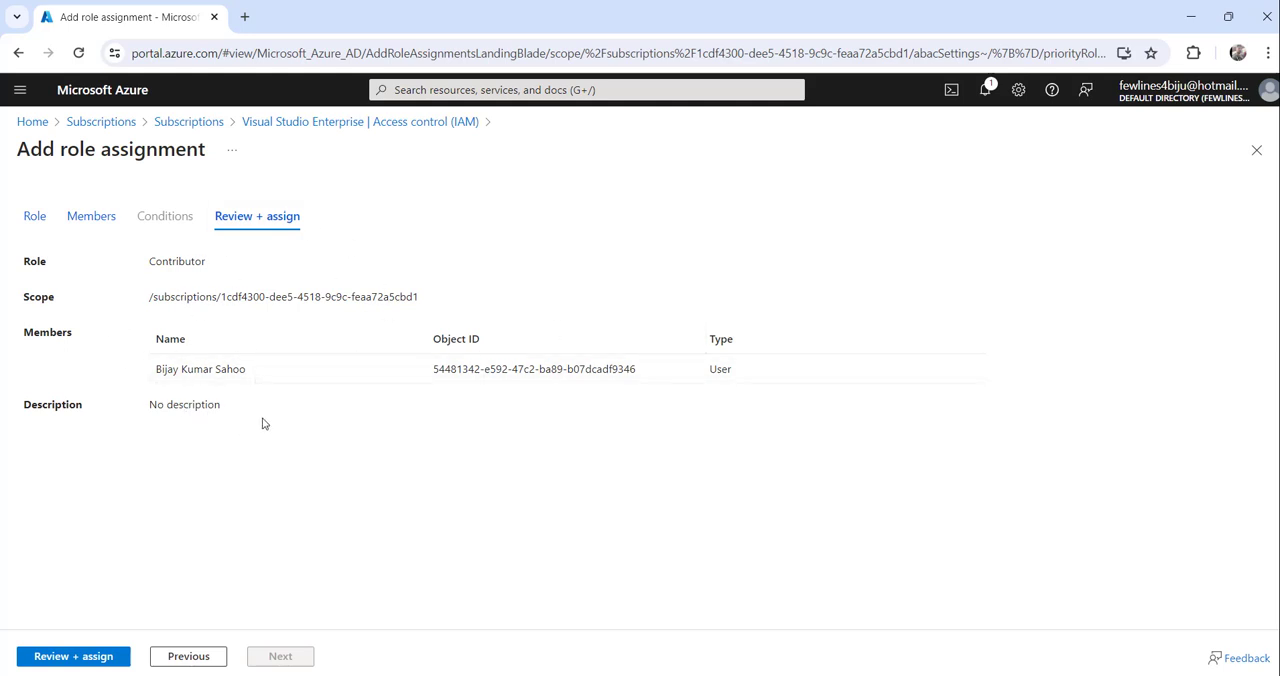
mouse_move(283, 398)
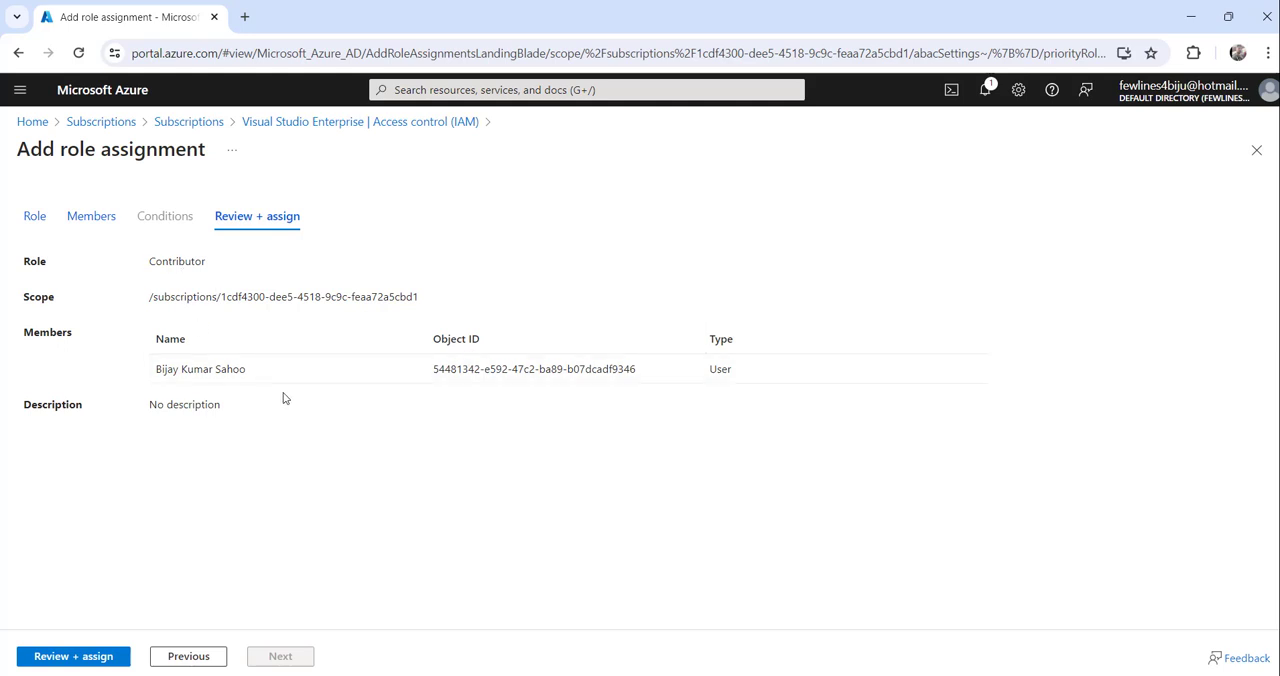
mouse_move(168, 670)
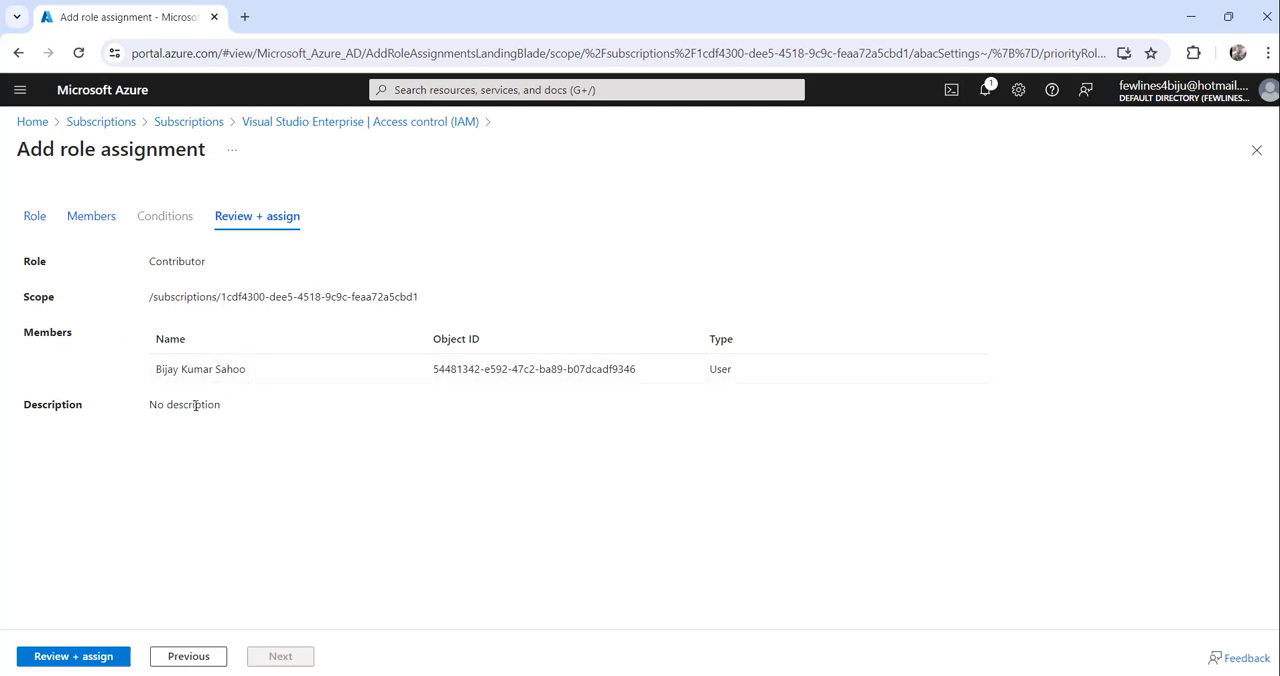
mouse_move(254, 457)
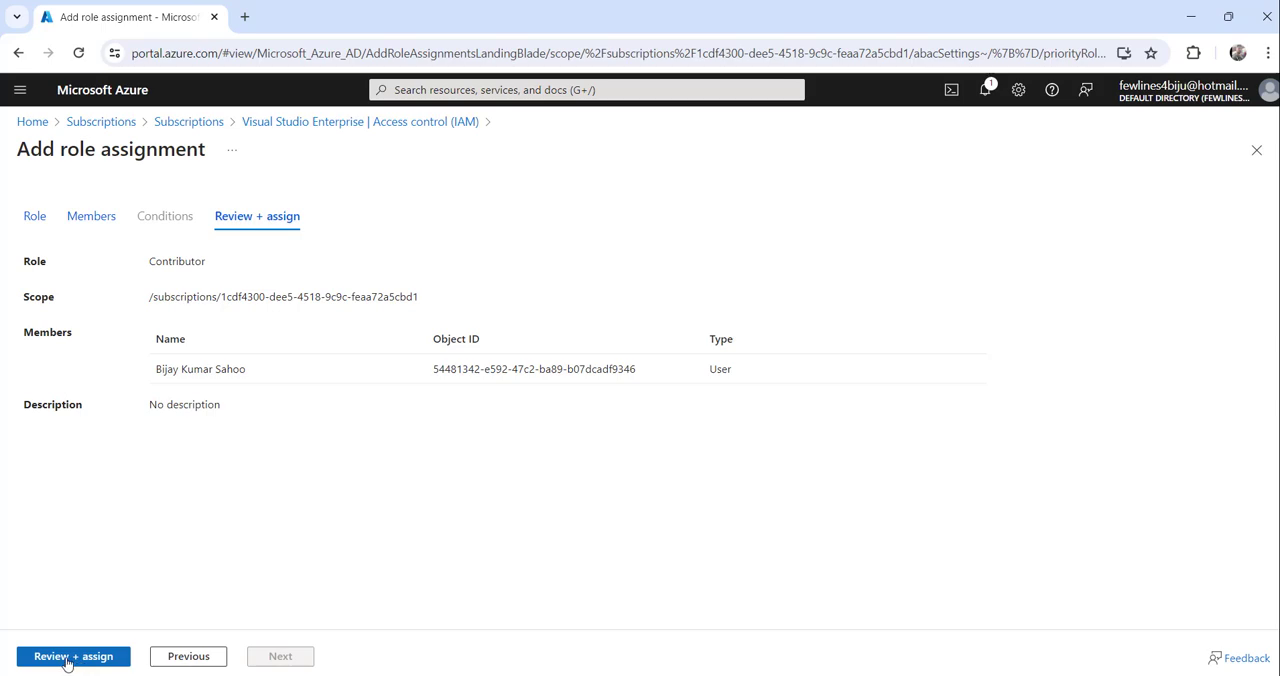
left_click(73, 656)
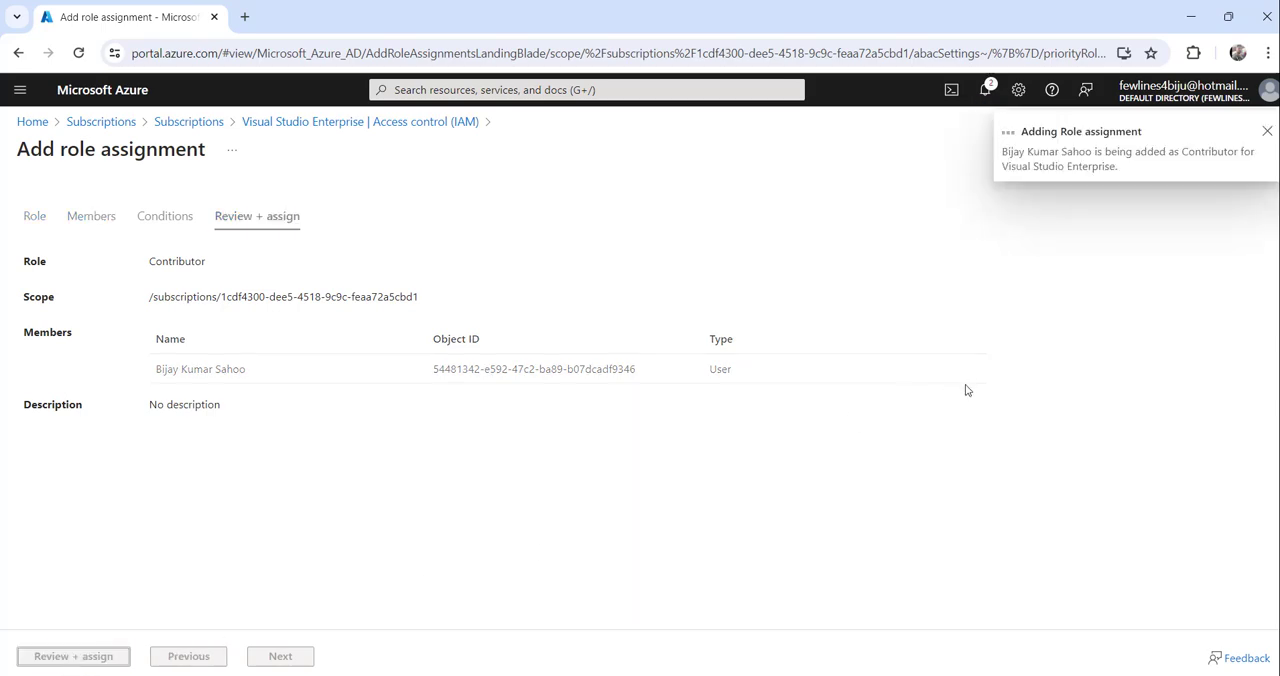
View Role assignments, confirming Bijay Kumar Sahoo listed as Contributor
left_click(73, 656)
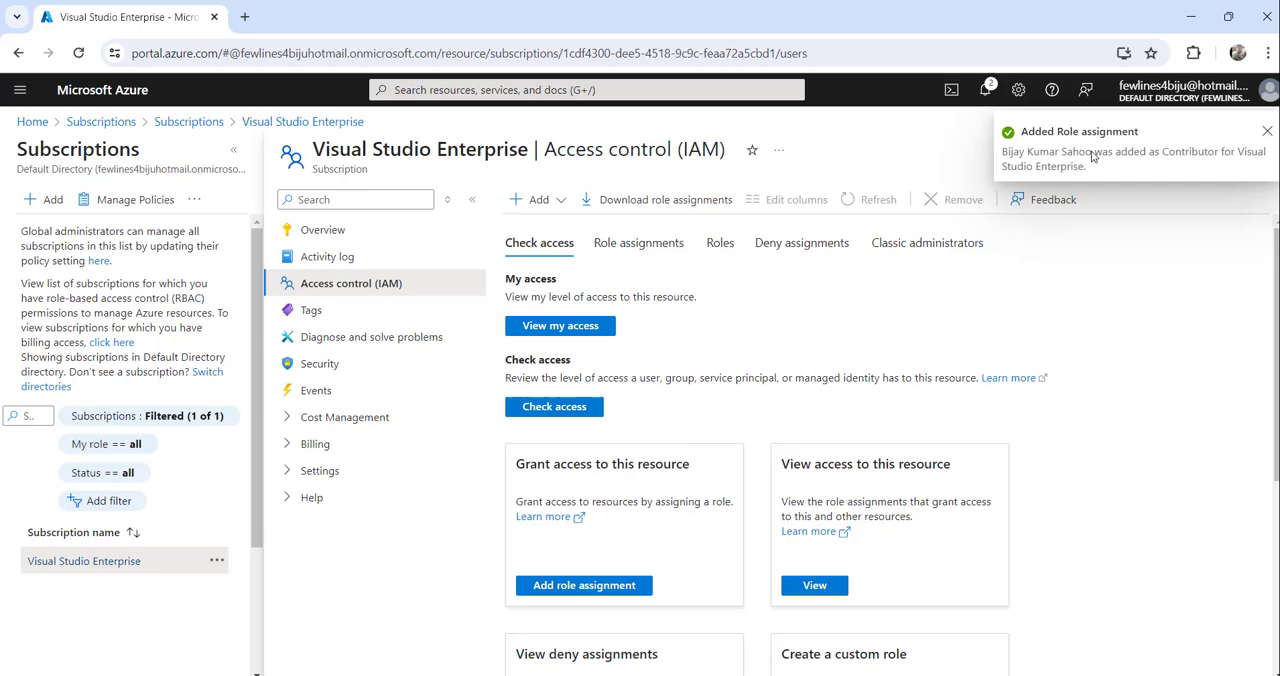
mouse_move(1117, 157)
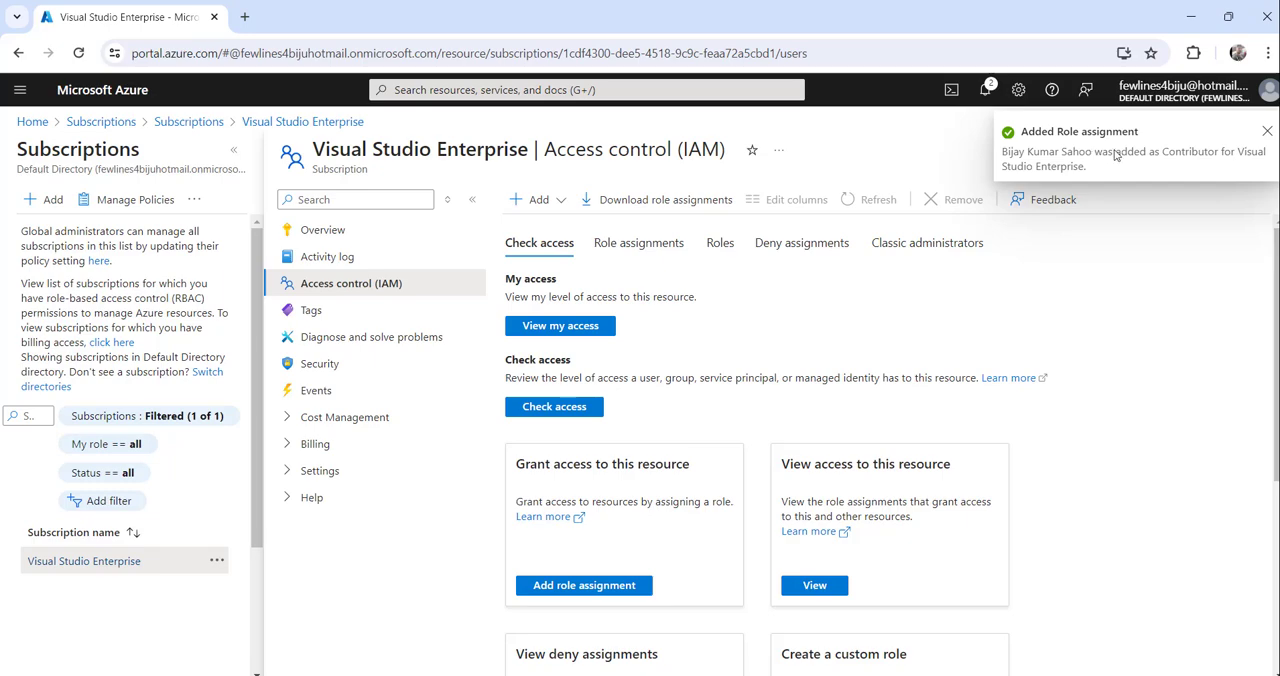
scroll("down", 3)
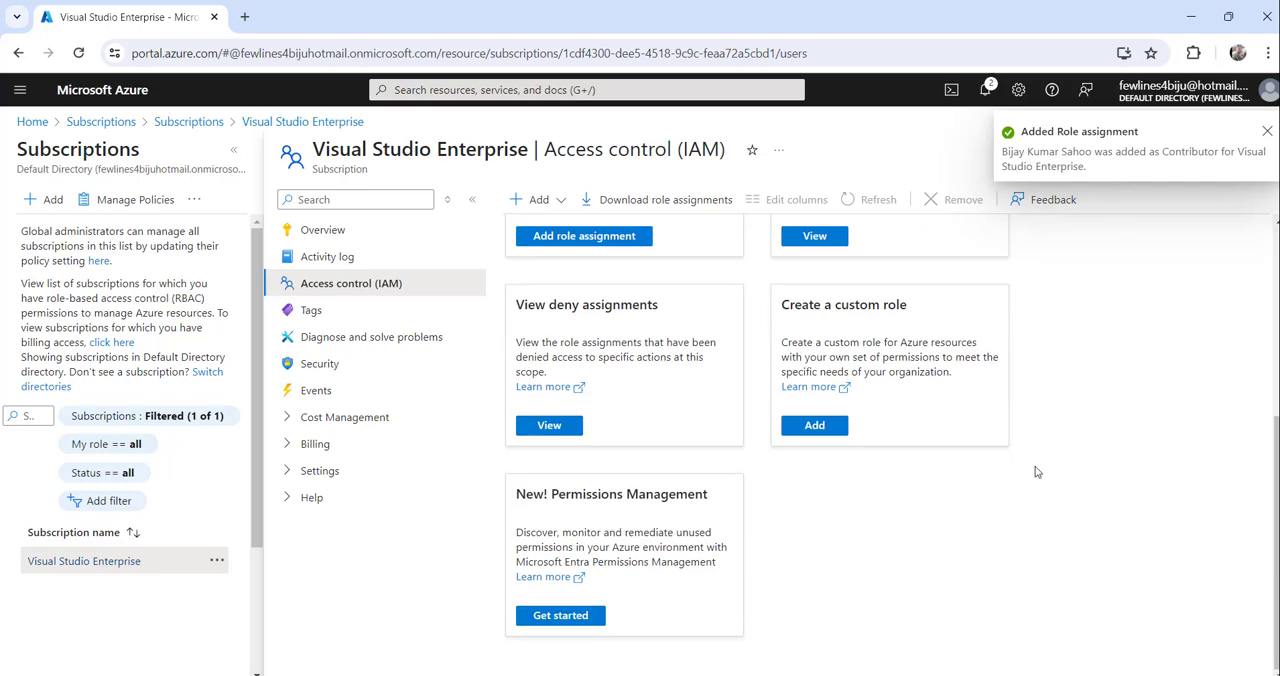
left_click(639, 242)
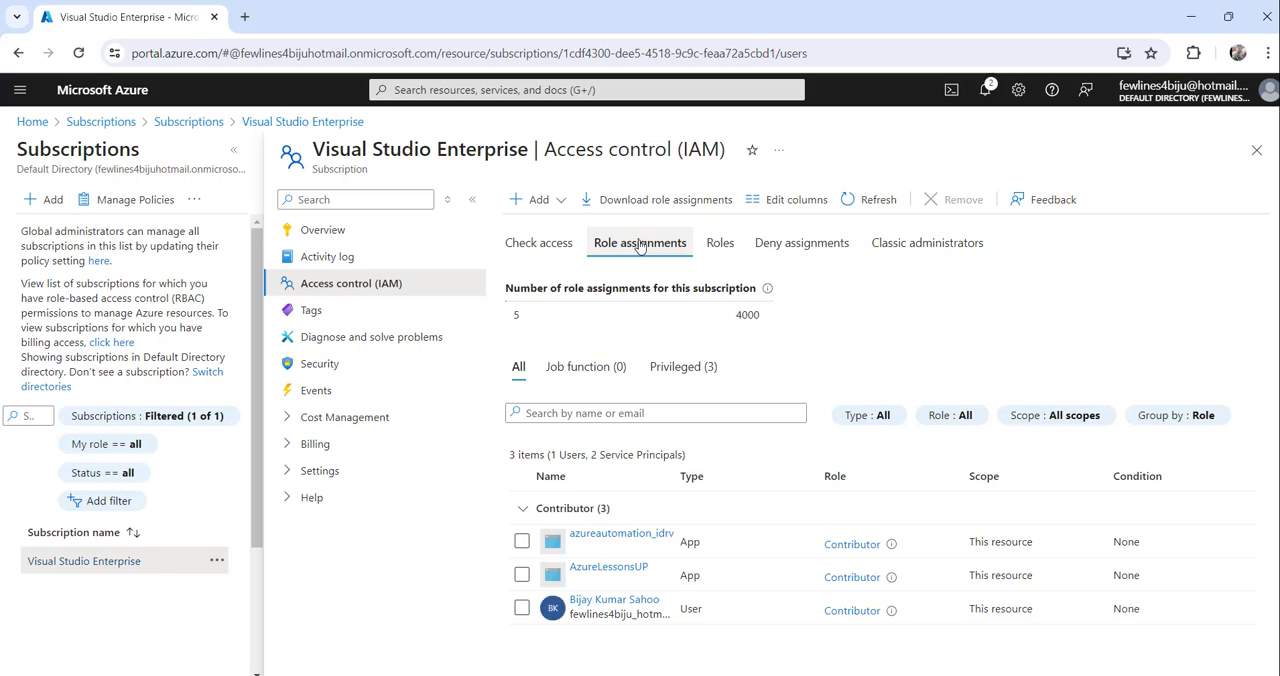
mouse_move(680, 255)
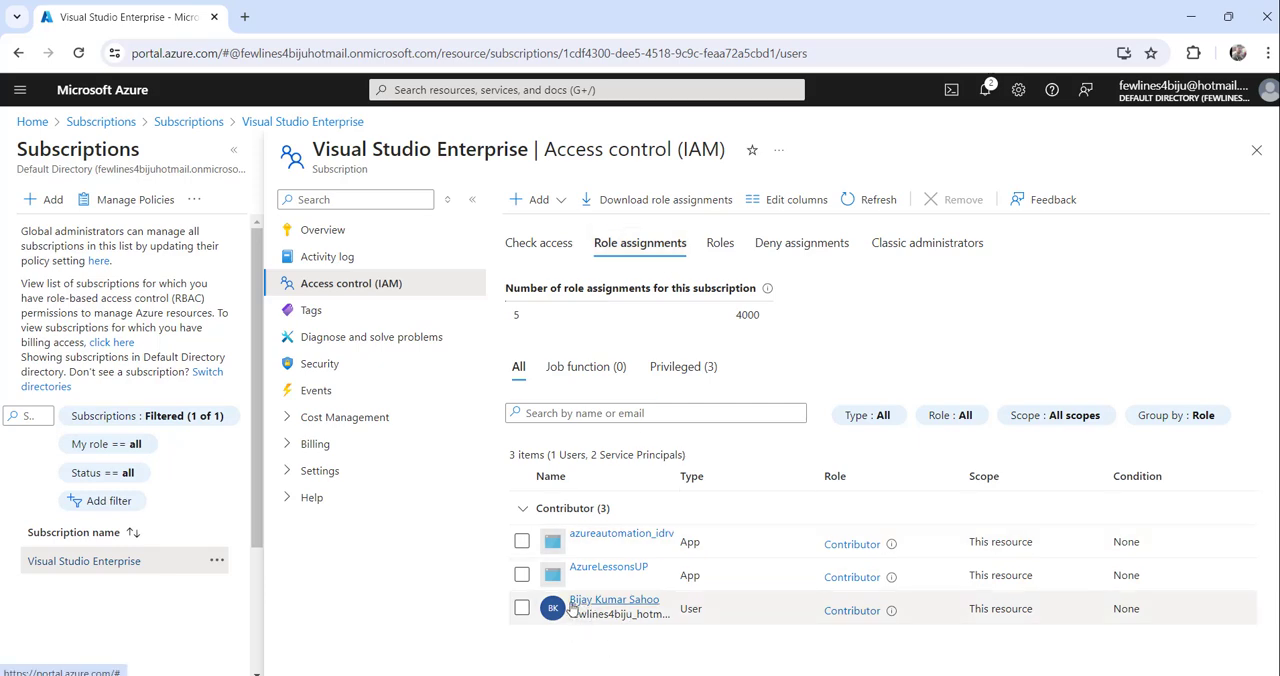
left_click(614, 608)
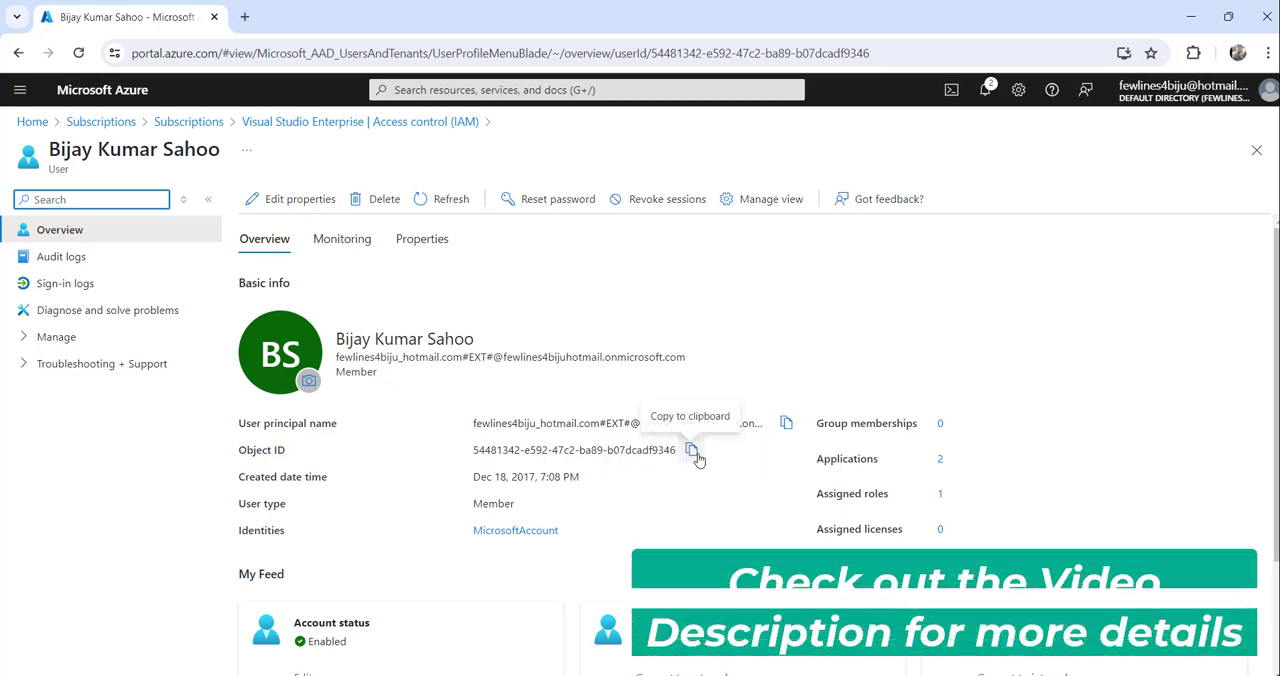
mouse_move(393, 485)
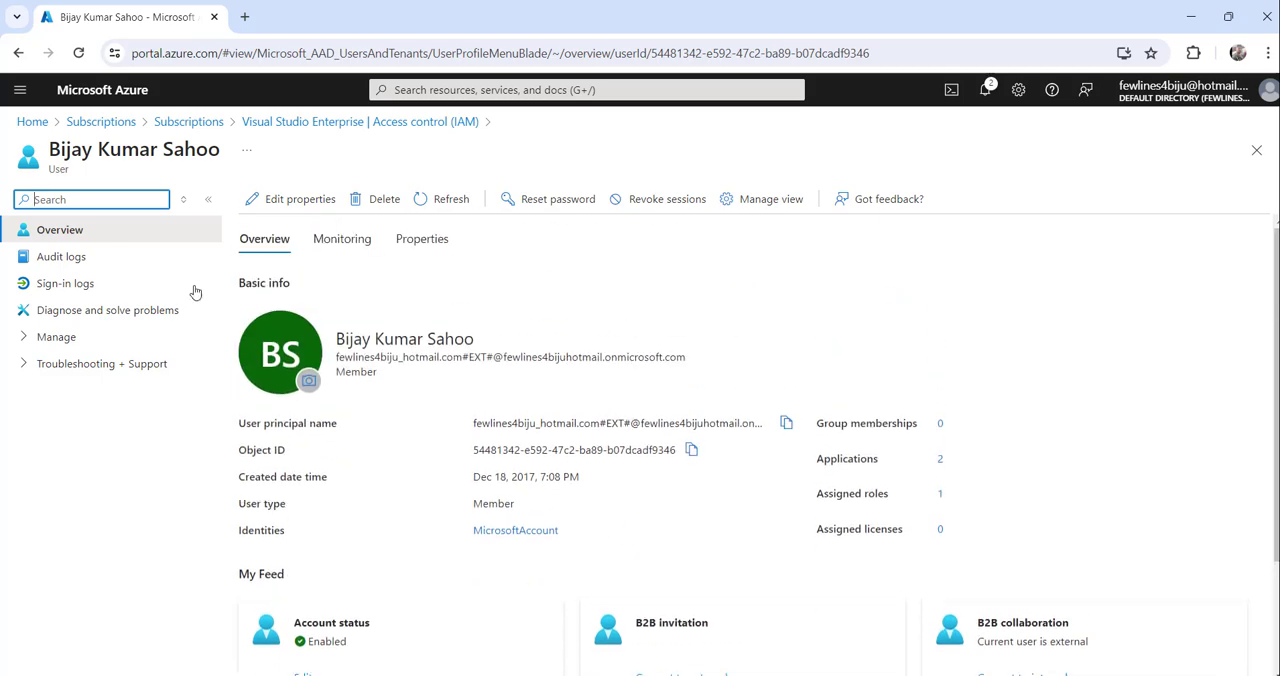
mouse_move(189, 121)
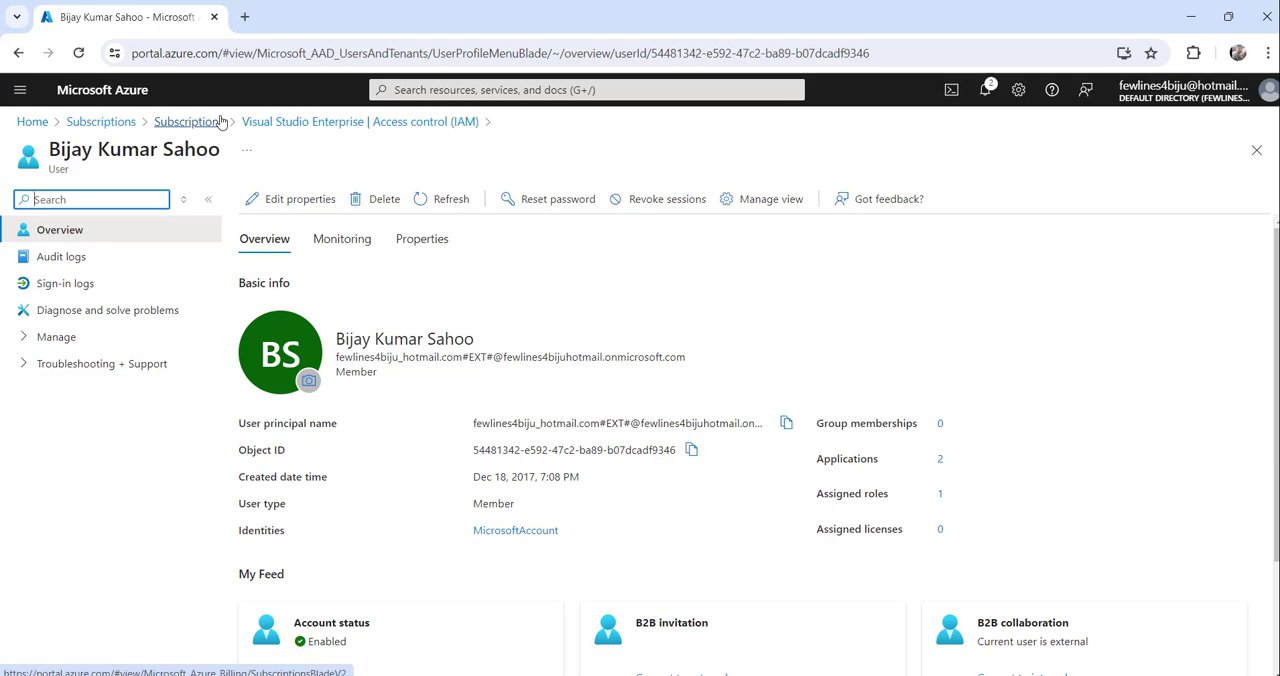